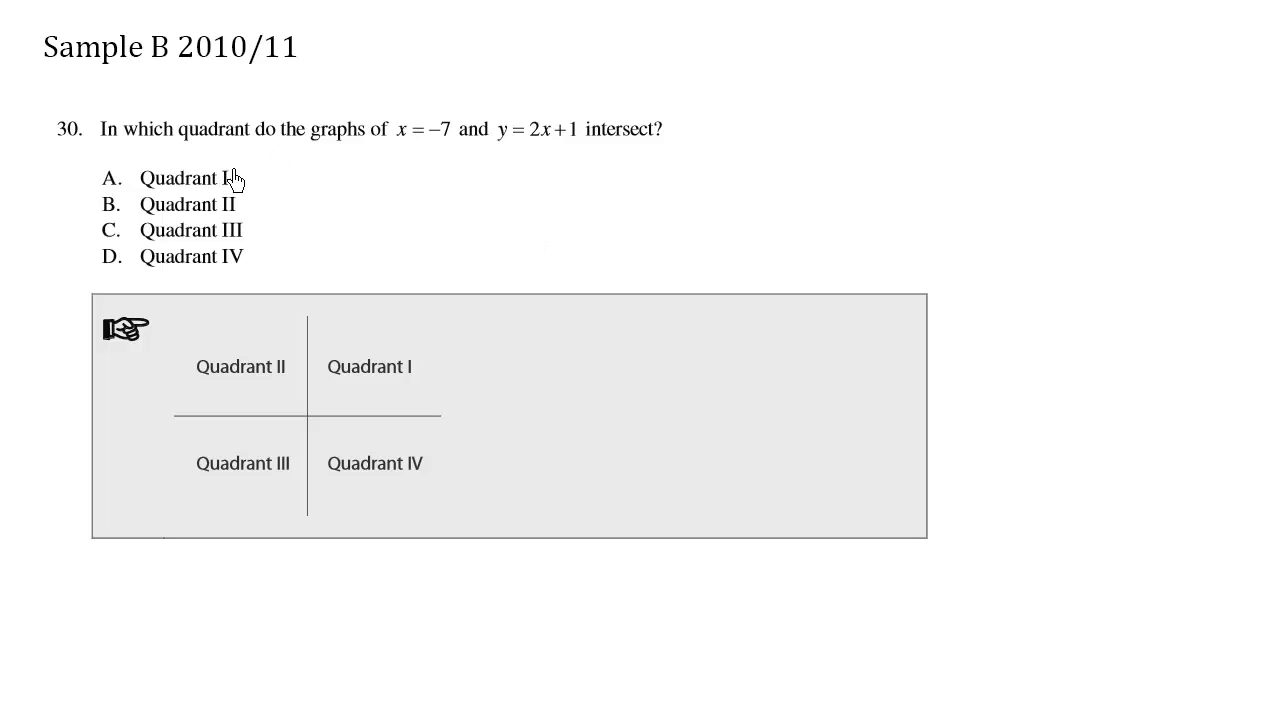
mouse_move(378, 170)
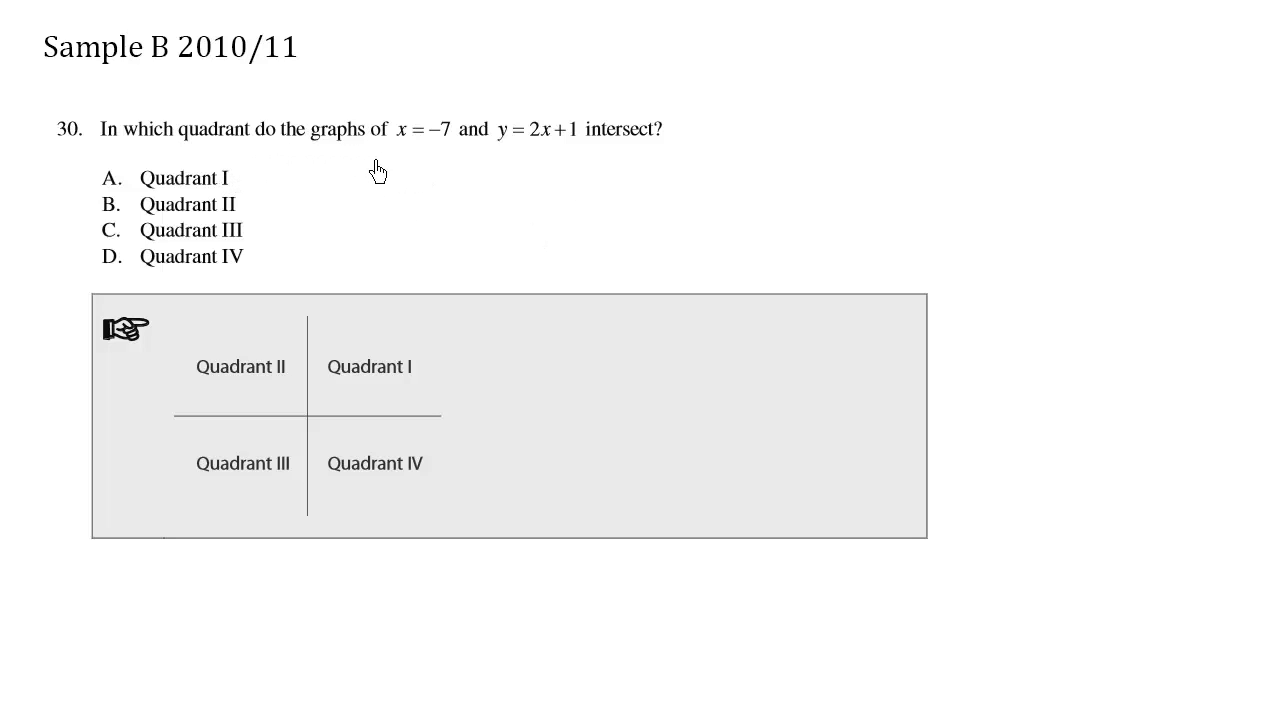
mouse_move(498, 184)
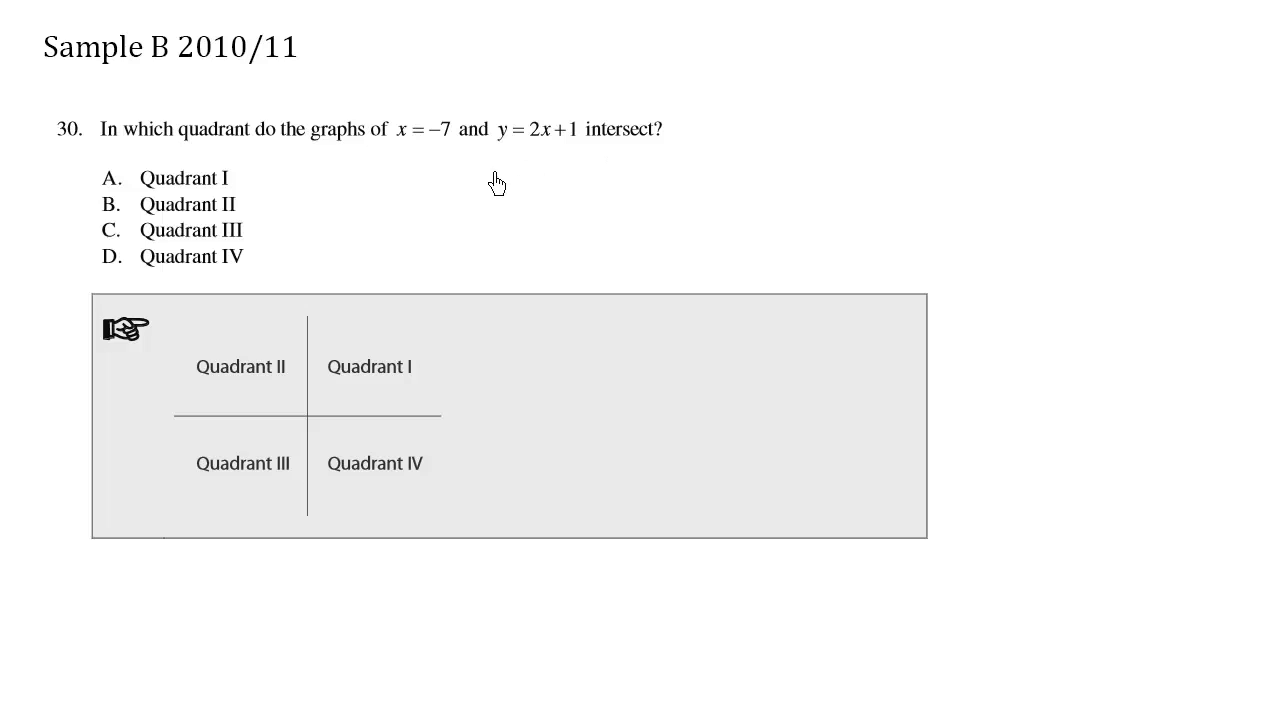
mouse_move(600, 156)
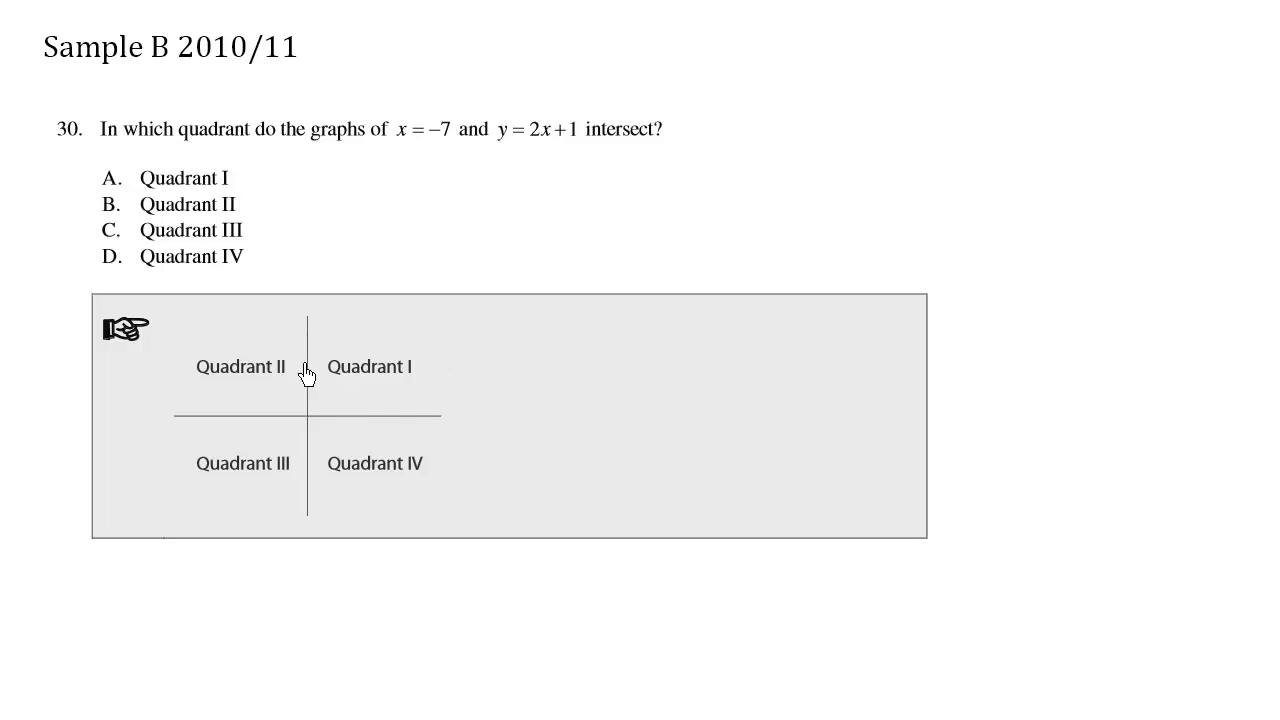
mouse_move(360, 480)
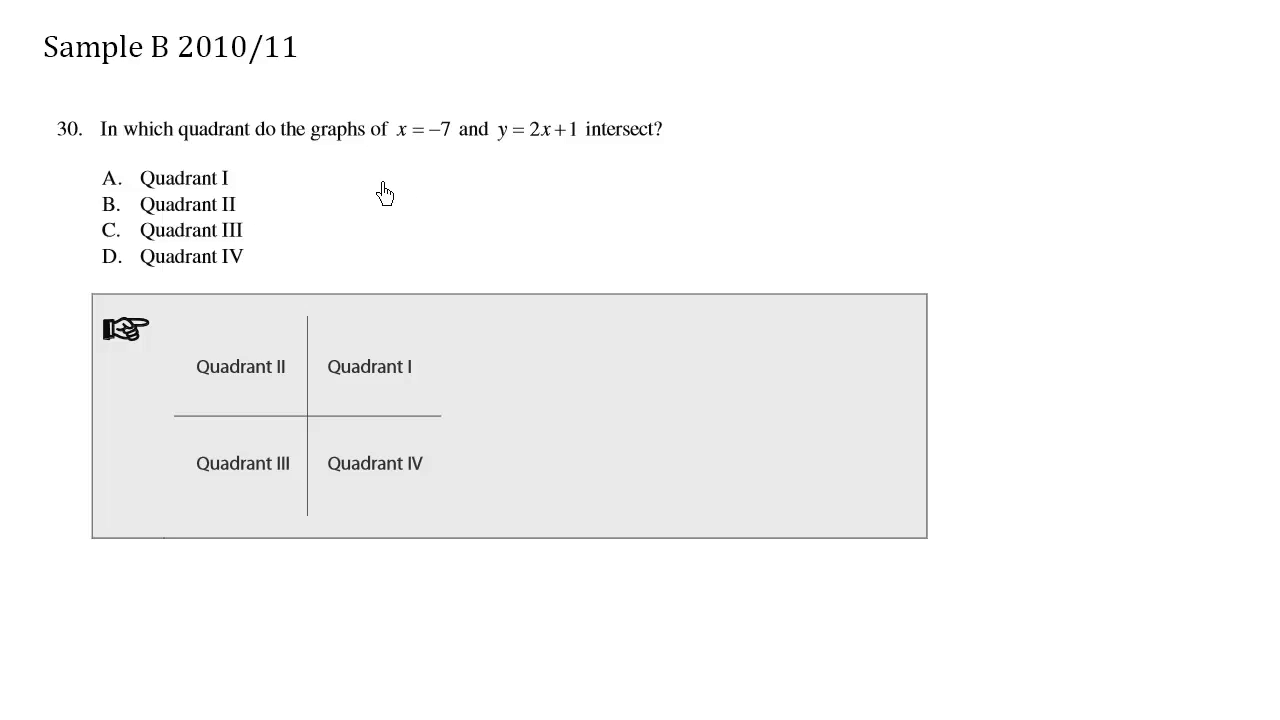
mouse_move(458, 174)
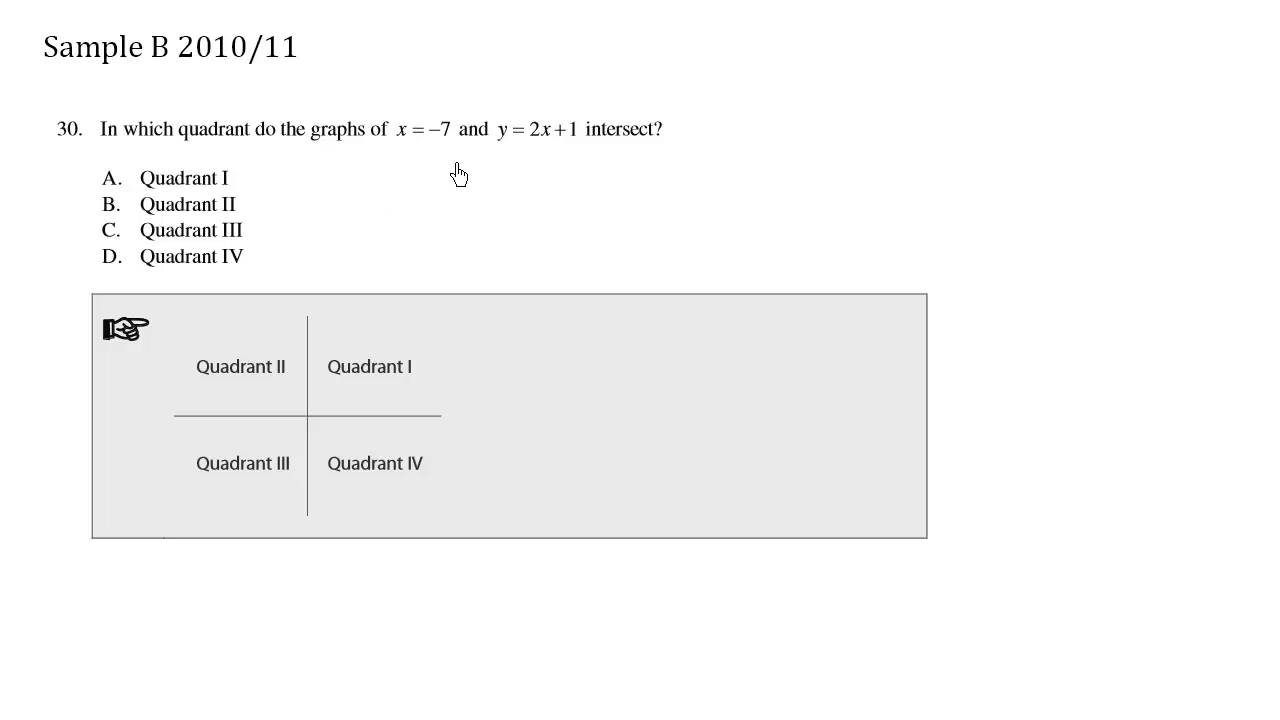
mouse_move(496, 276)
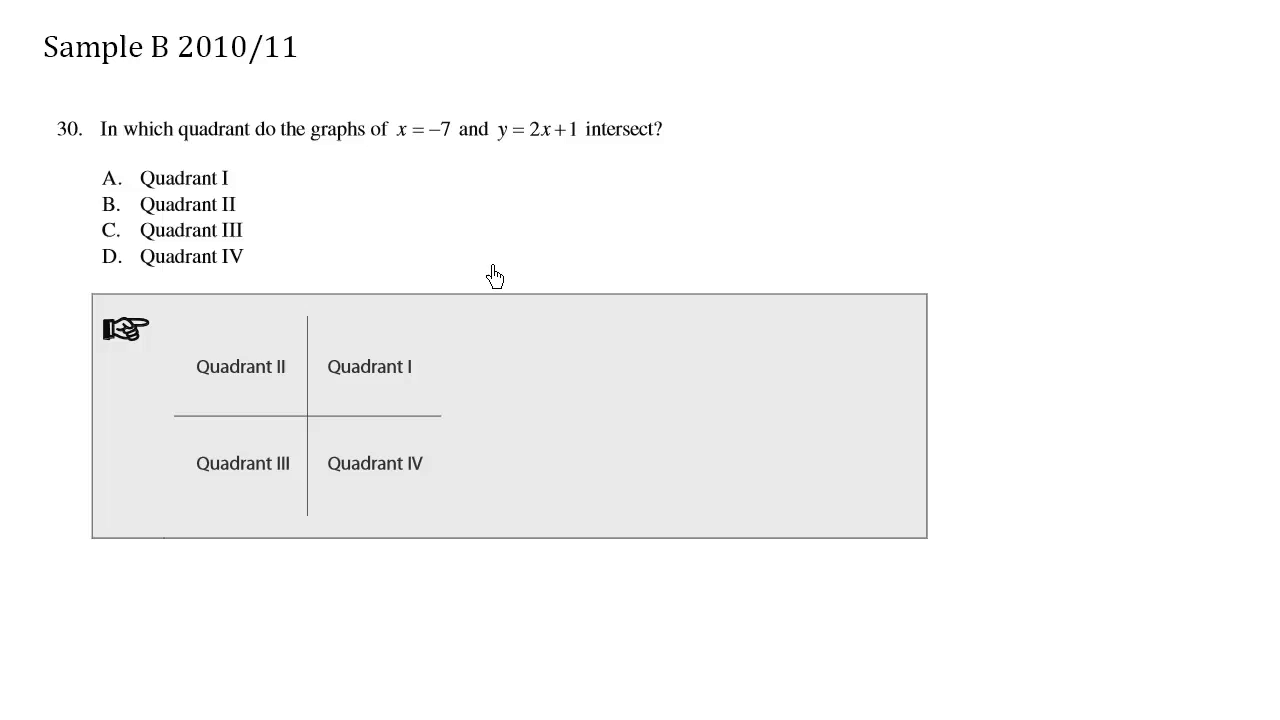
mouse_move(296, 432)
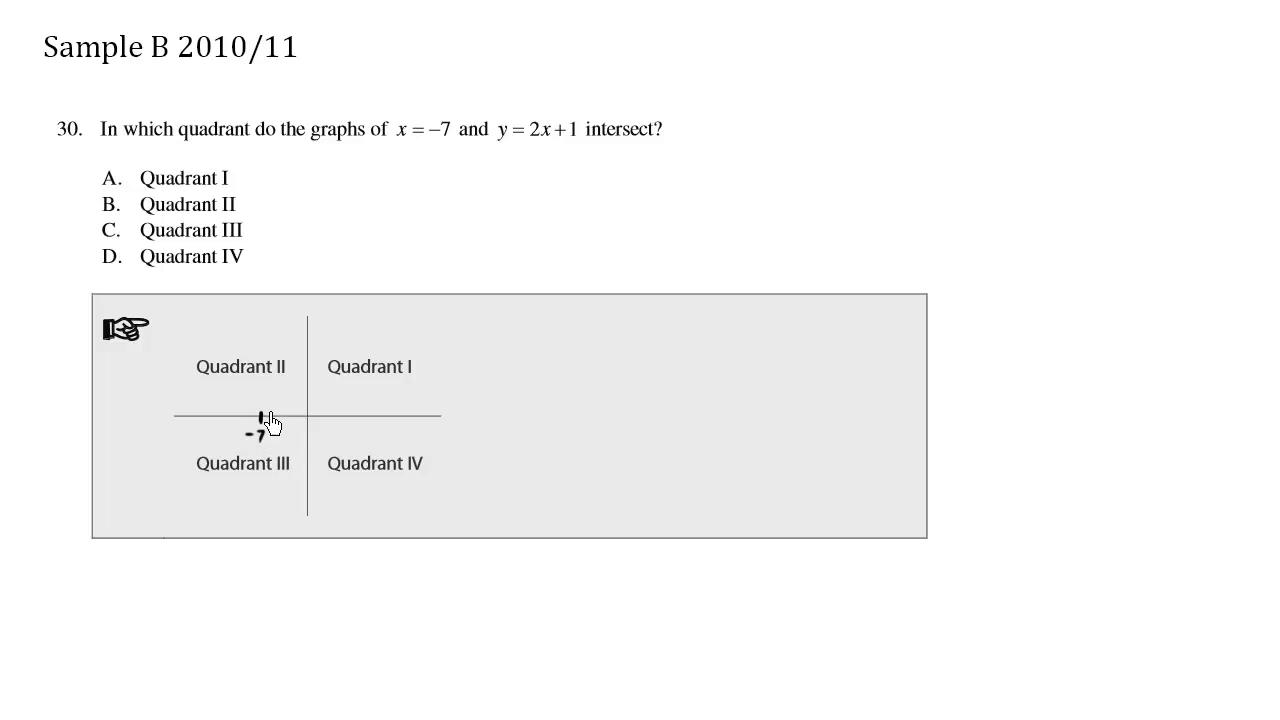
mouse_move(280, 350)
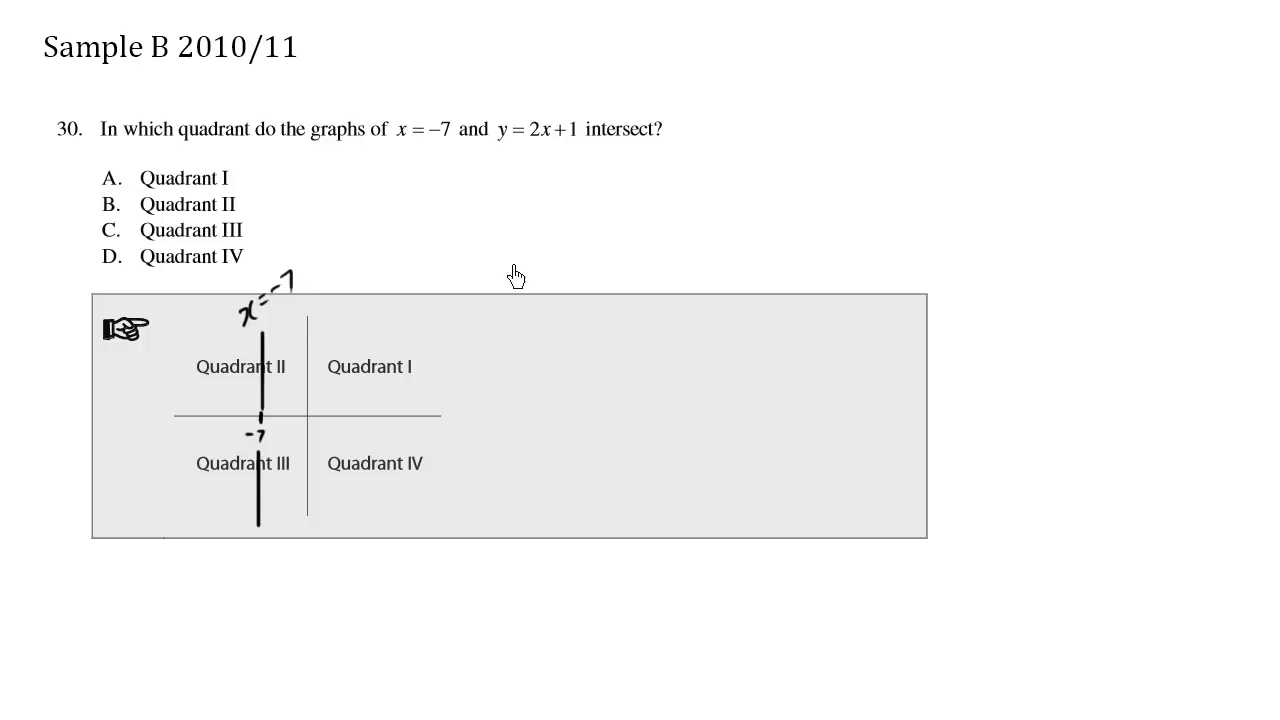
mouse_move(590, 130)
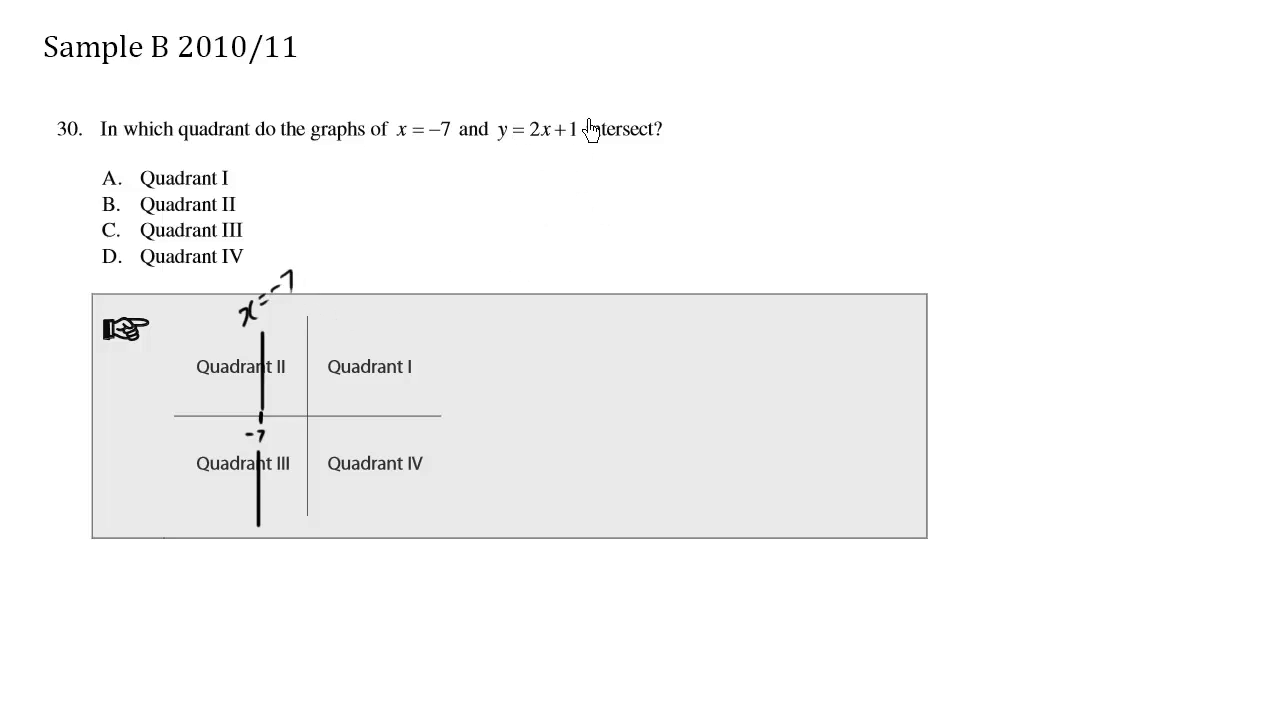
mouse_move(520, 190)
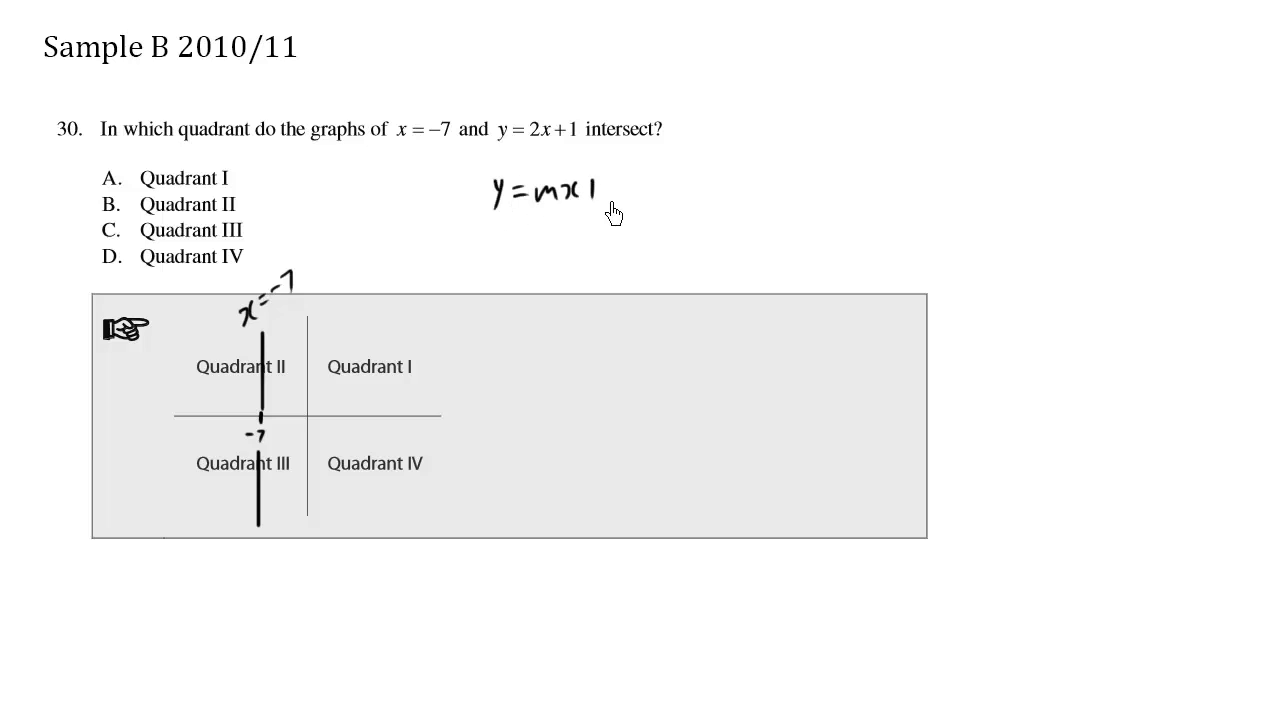
Step: Handwrite the slope-intercept form y = mx + b beside the question
type("+b")
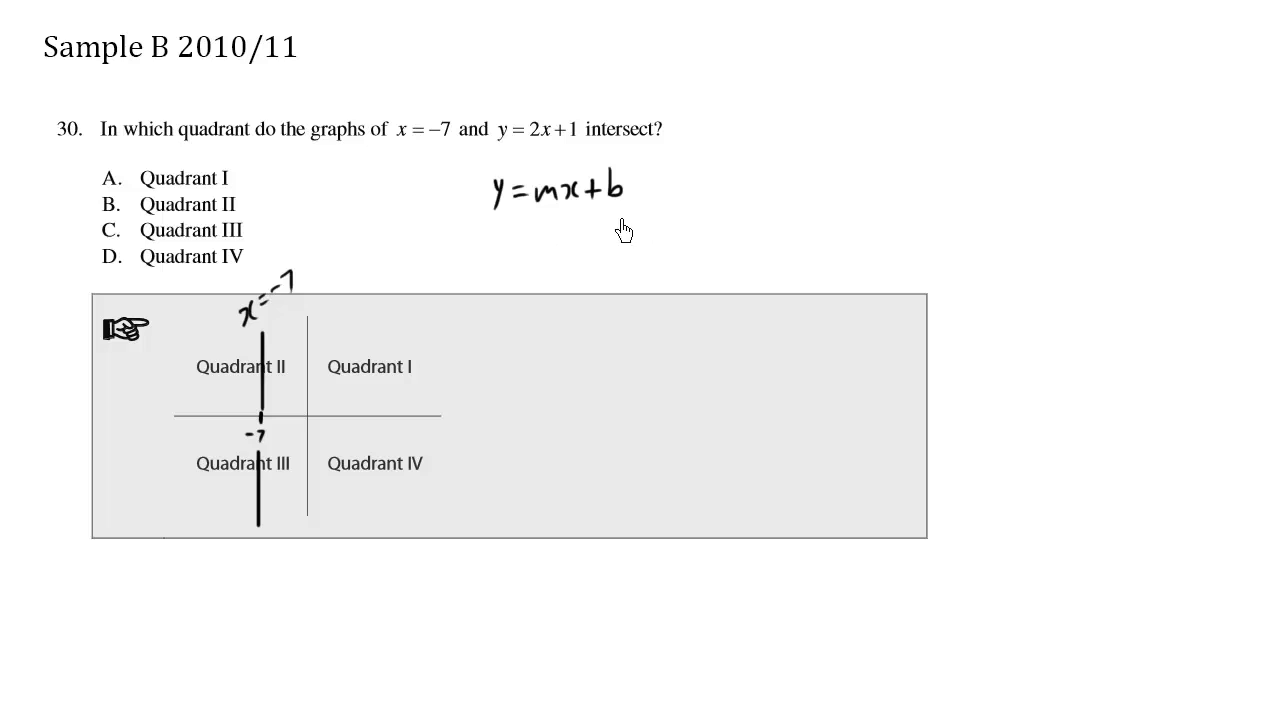
mouse_move(608, 272)
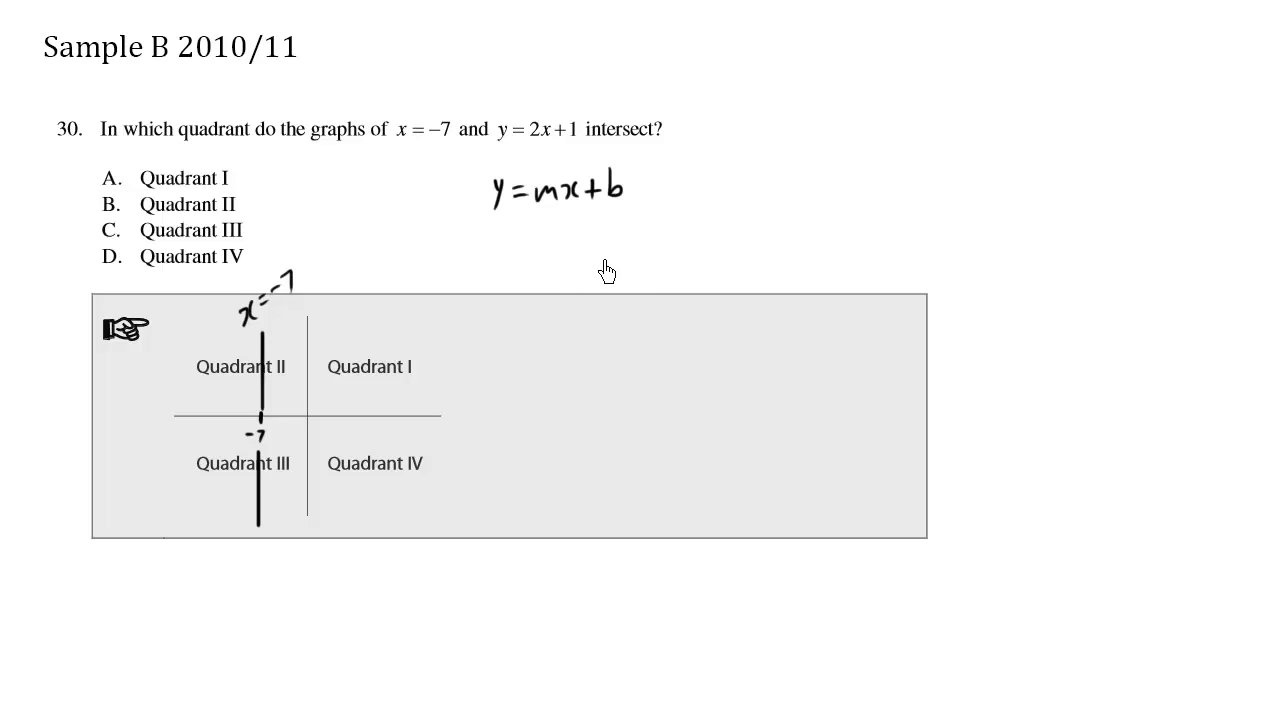
mouse_move(556, 172)
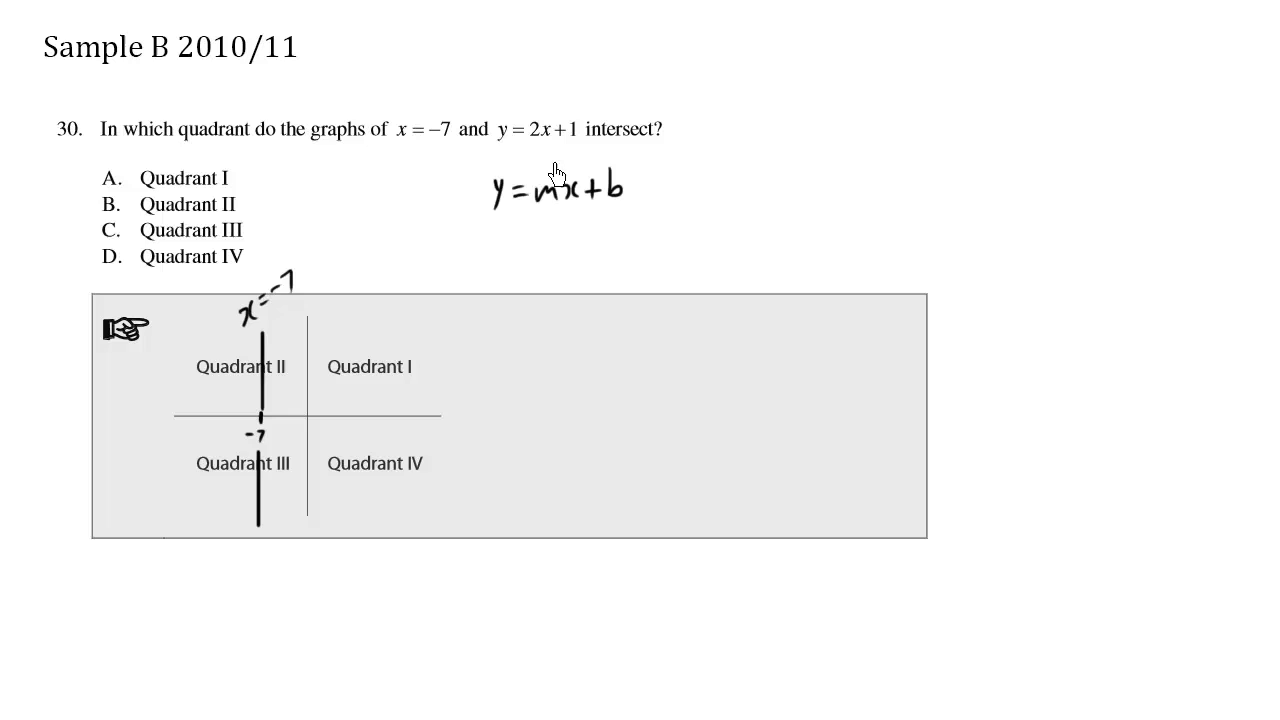
mouse_move(324, 420)
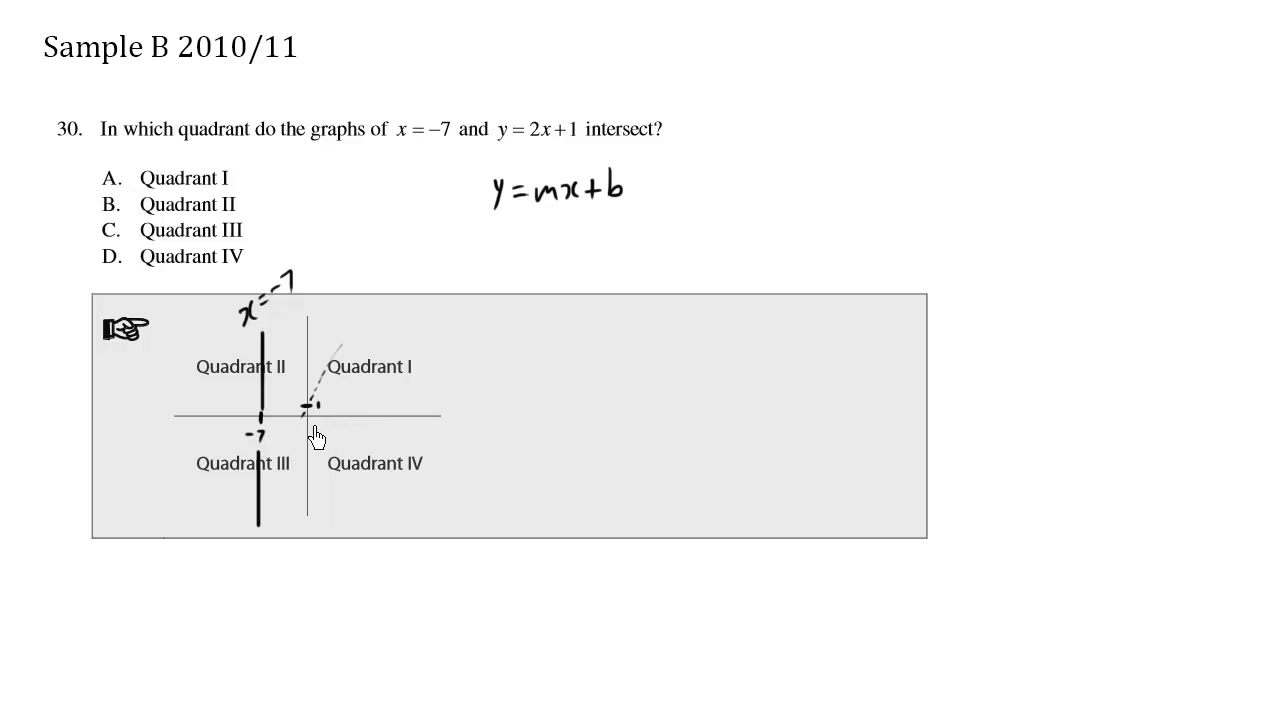
Step: Extend y = 2x + 1 down to cross x = -7 in Quadrant III and circle answer C
left_click_drag(316, 420, 244, 540)
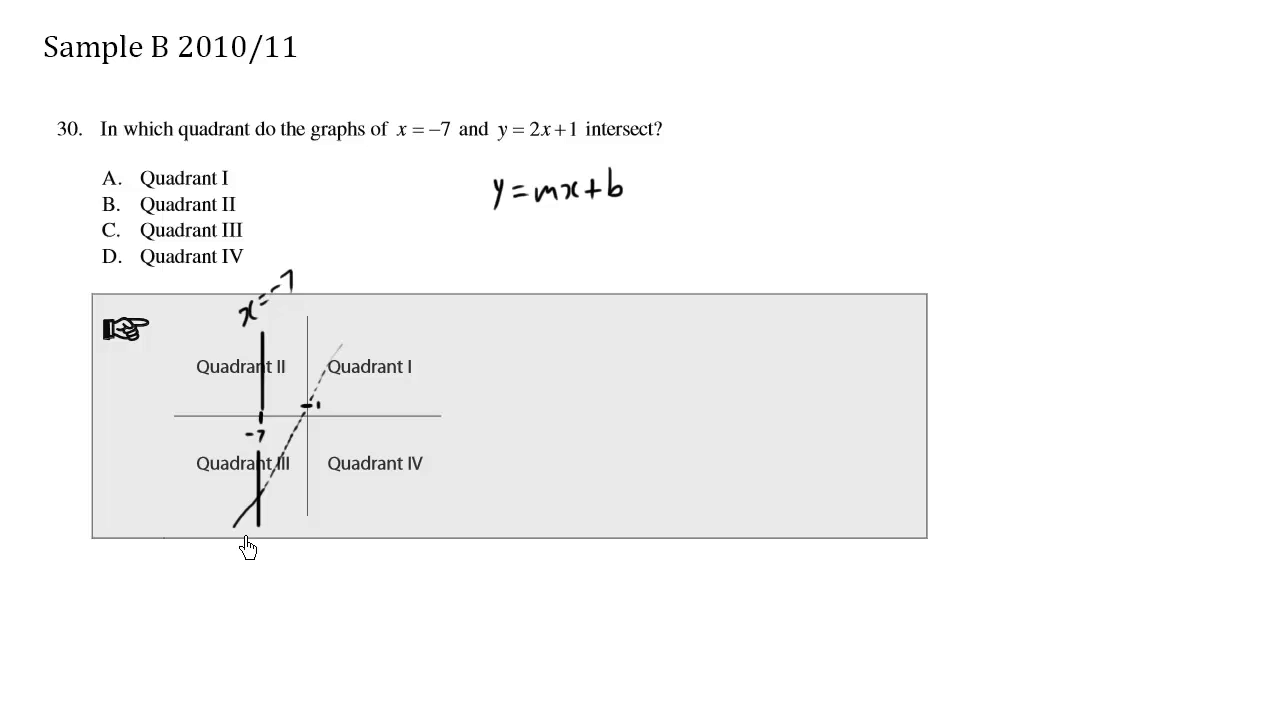
mouse_move(248, 492)
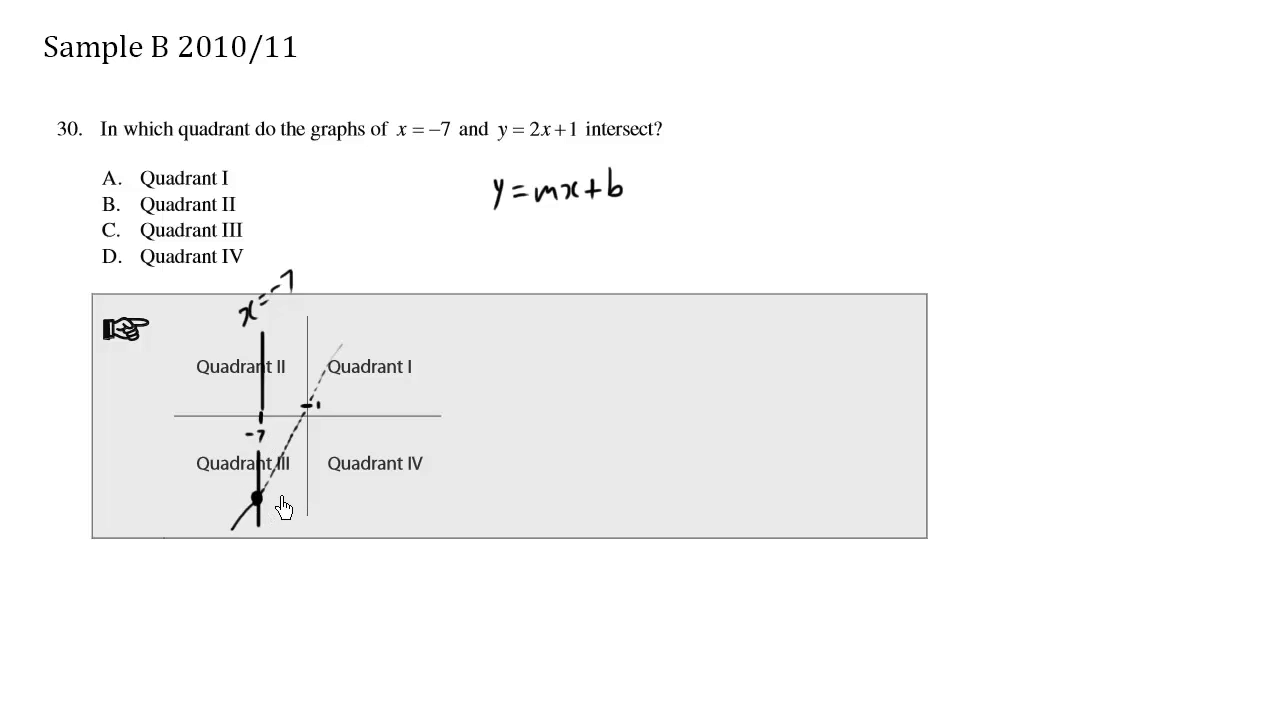
left_click(110, 230)
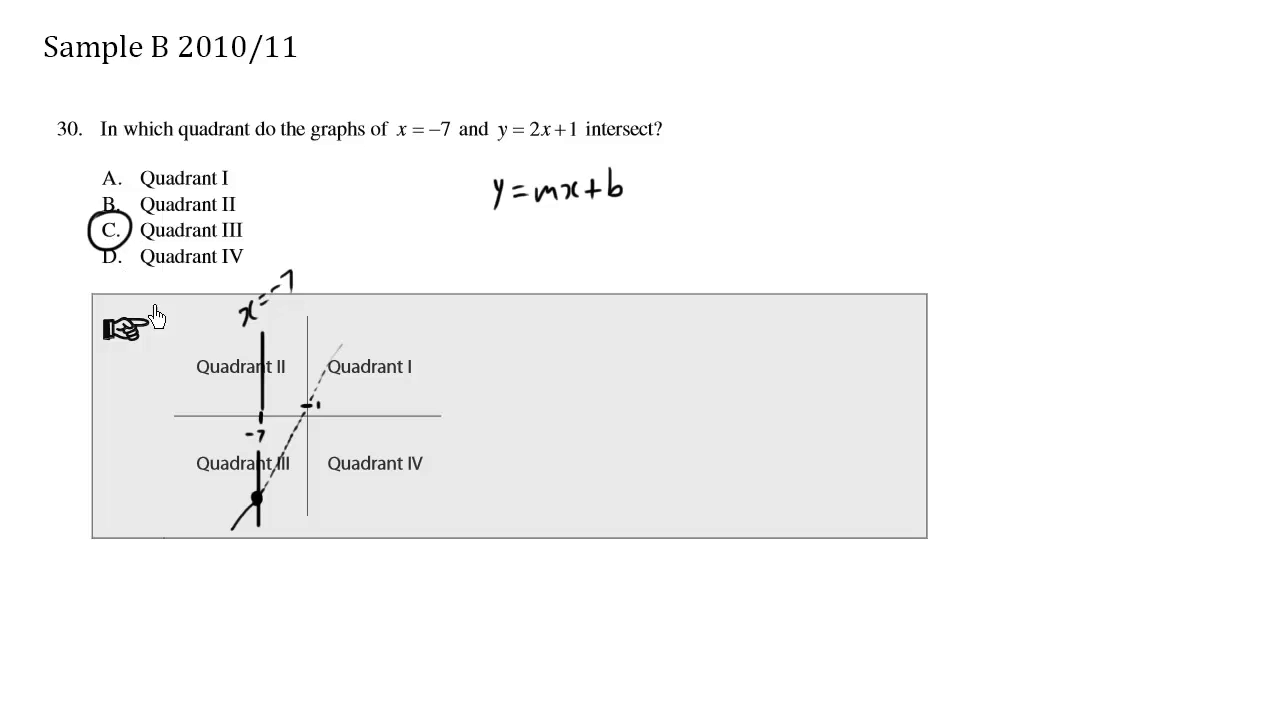